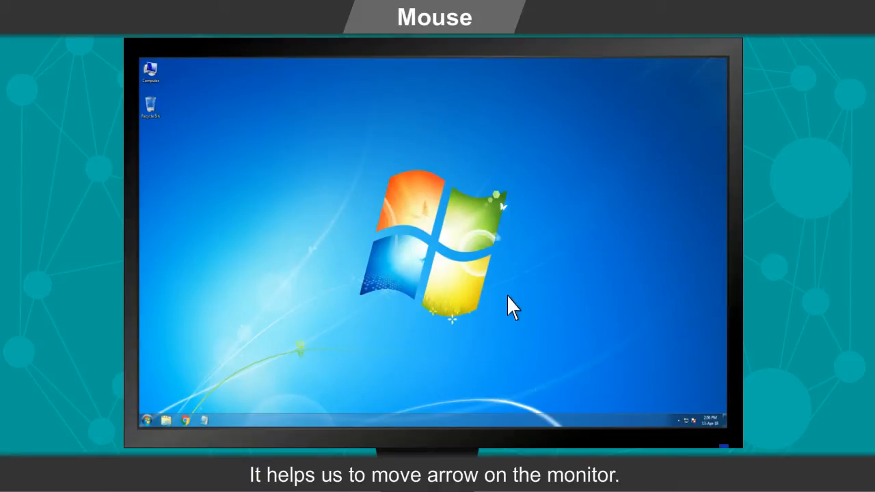
{"action": "mouse_move", "coordinate": [513, 326]}
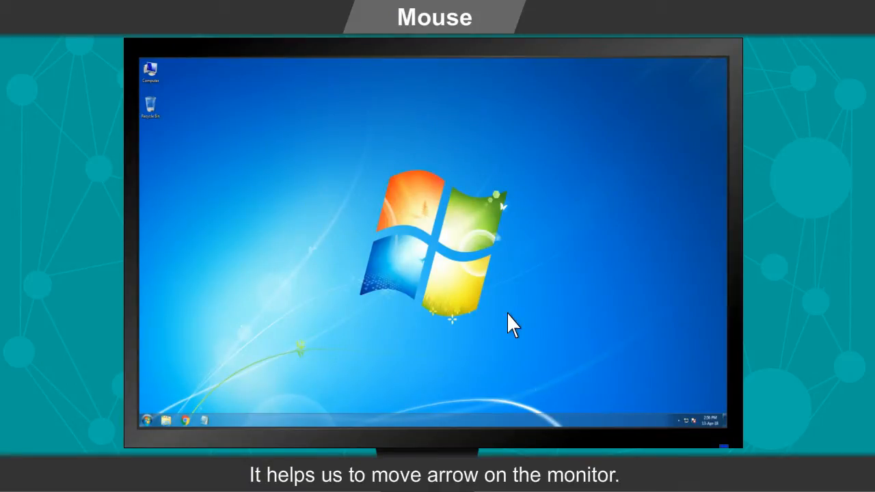